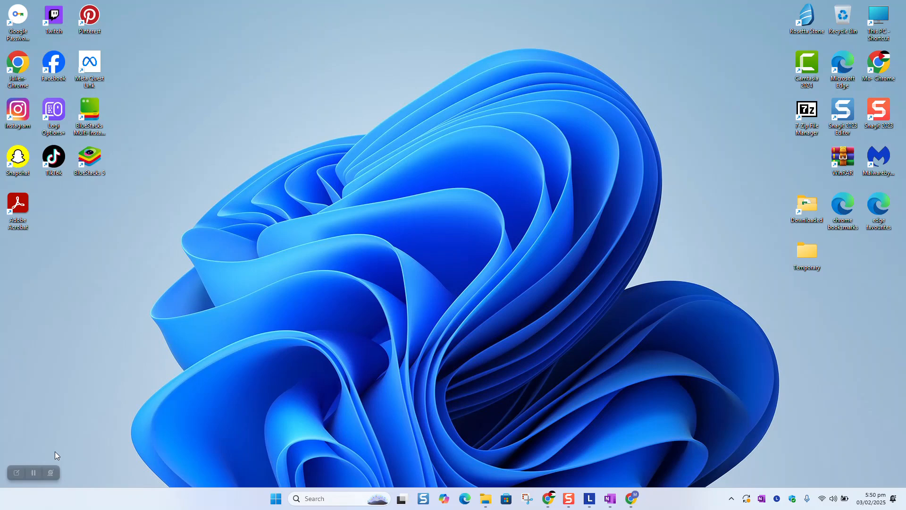
{"action": "mouse_move", "coordinate": [351, 459]}
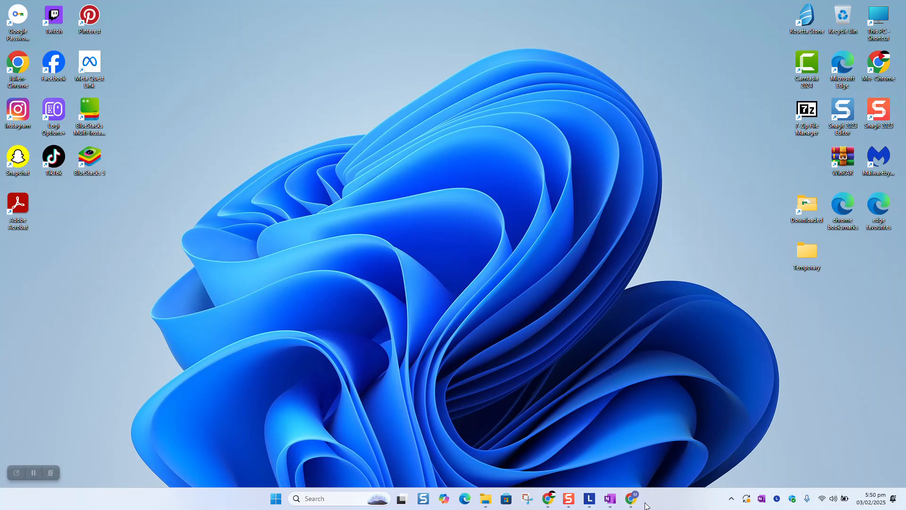
Step: Search Google in Chrome for 'download acer drivers'
{"action": "left_click", "coordinate": [632, 497]}
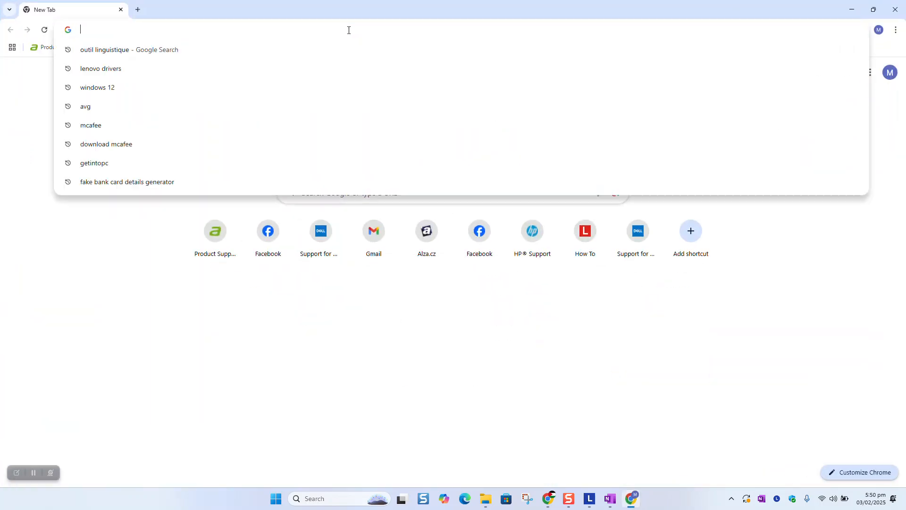
{"action": "type", "text": "down"}
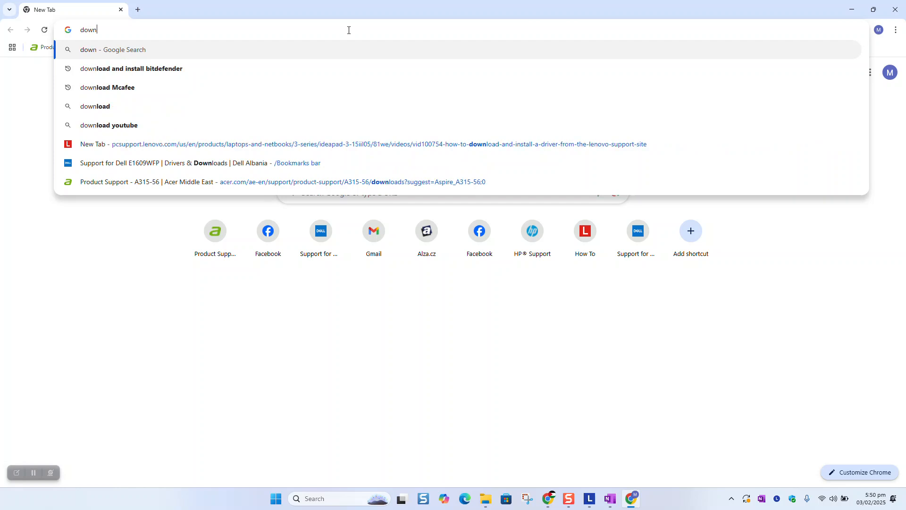
{"action": "key", "text": "Backspace"}
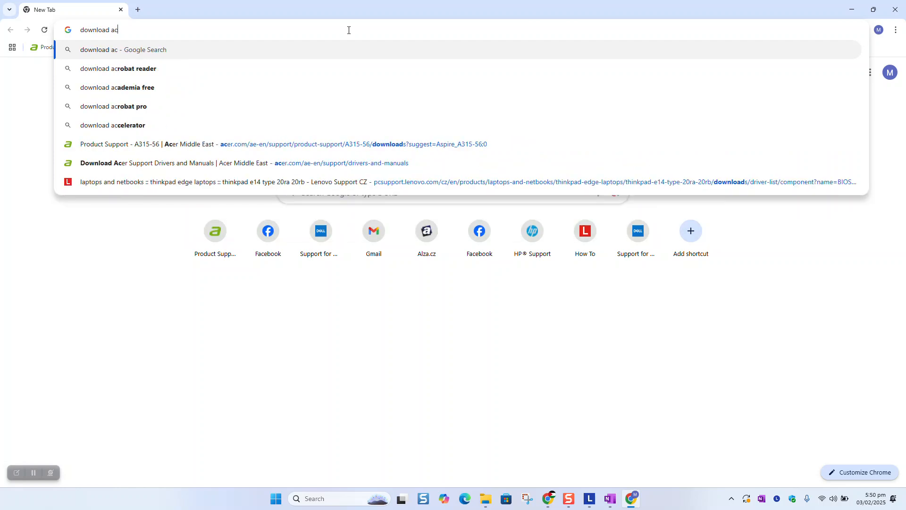
{"action": "type", "text": "download acer drivers"}
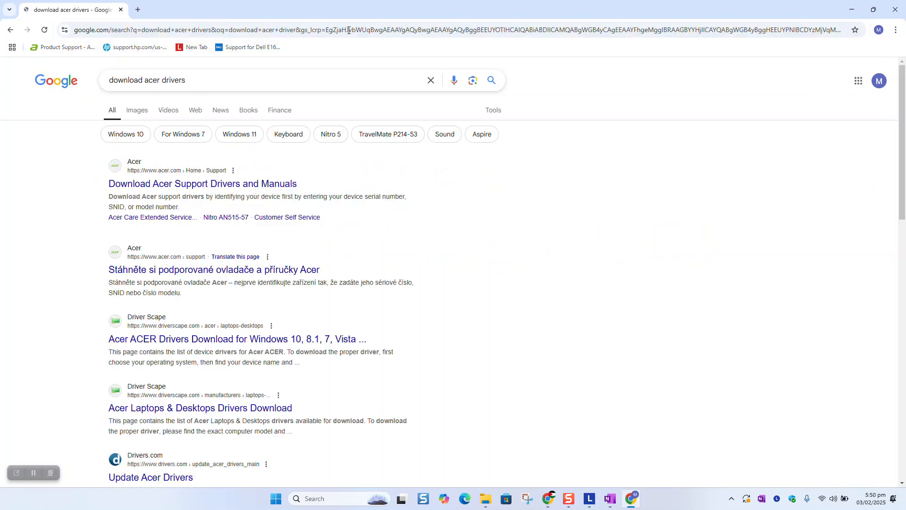
{"action": "mouse_move", "coordinate": [115, 220]}
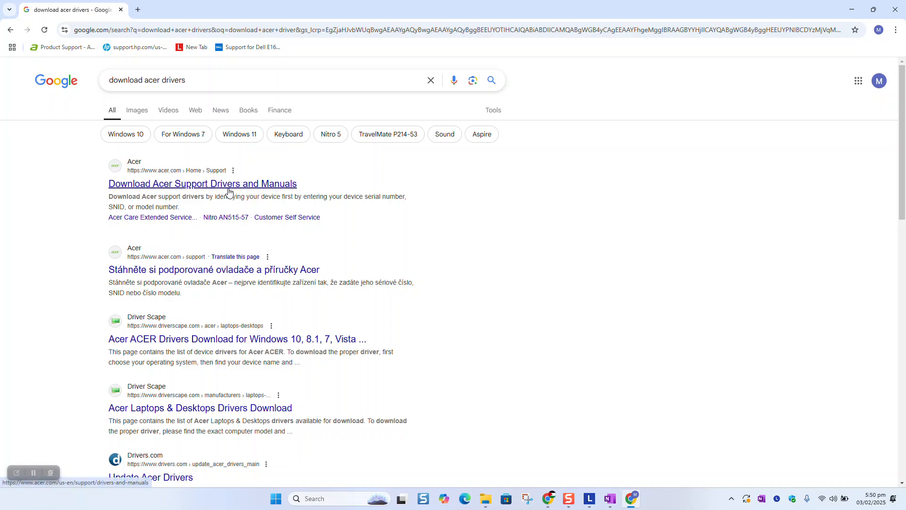
Step: Open the 'Download Acer Support Drivers and Manuals' result and view its device entry field
{"action": "left_click", "coordinate": [221, 184]}
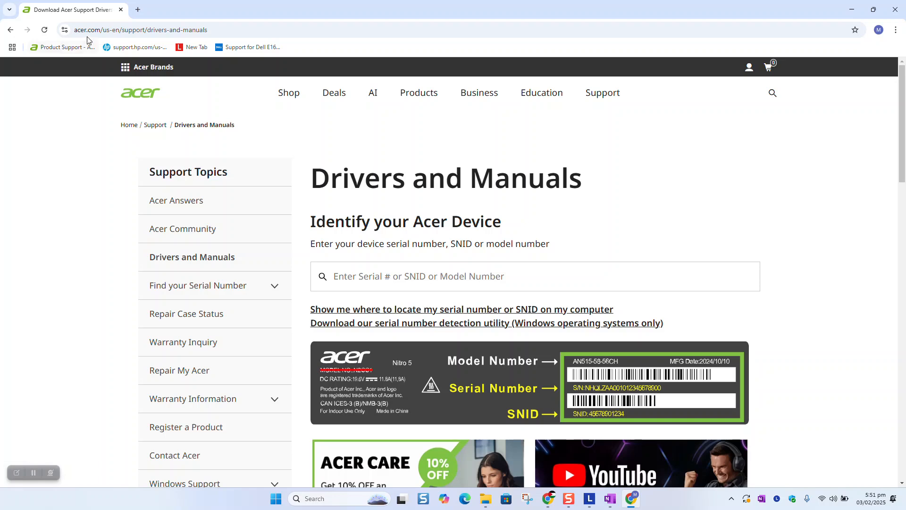
{"action": "left_click", "coordinate": [146, 30]}
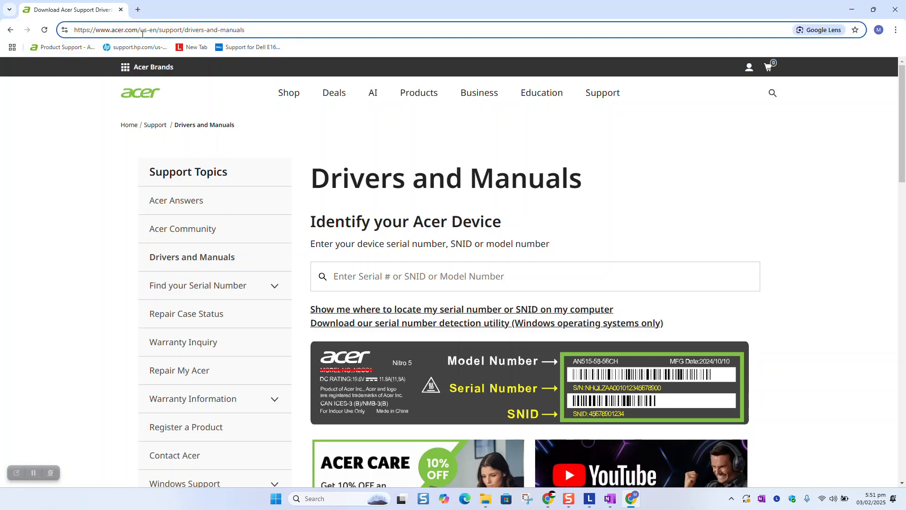
{"action": "mouse_move", "coordinate": [261, 32]}
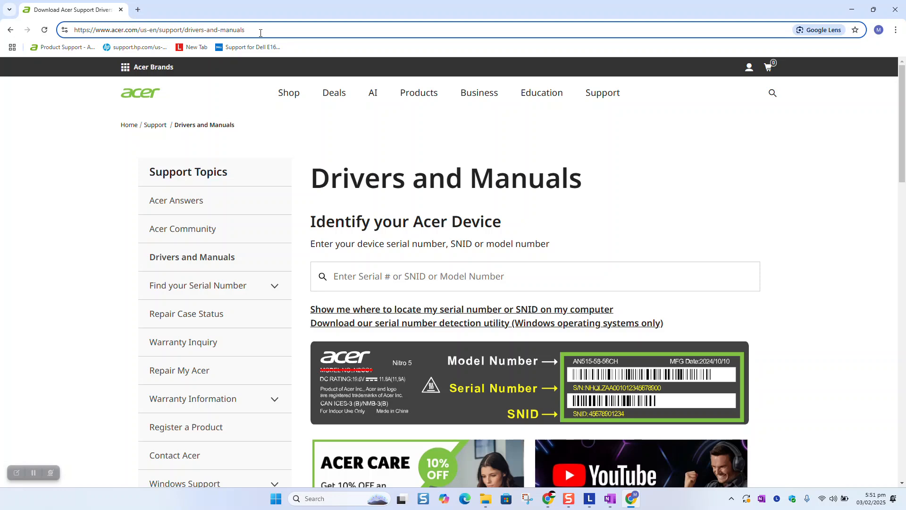
{"action": "scroll", "scroll_direction": "down", "scroll_amount": 3}
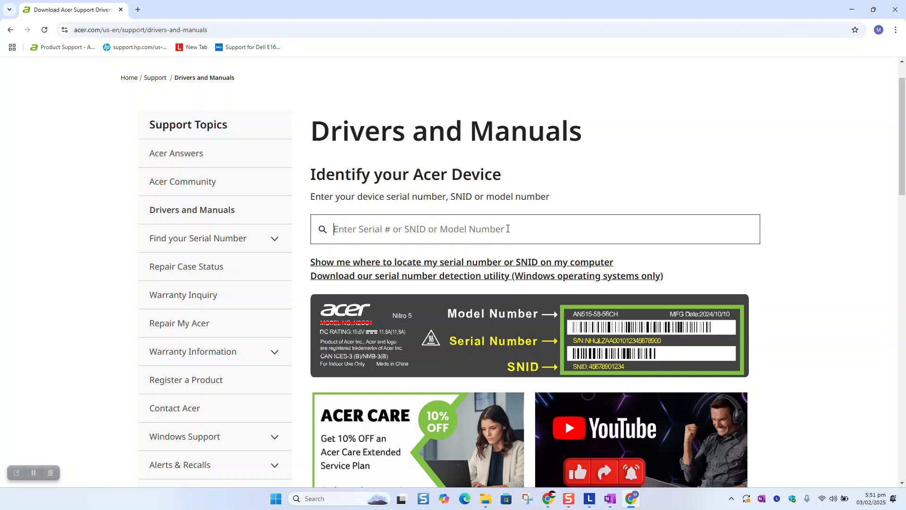
Step: Search the model box for 'Aspire' and choose Aspire S16-72 from the suggestions
{"action": "type", "text": "Aspire"}
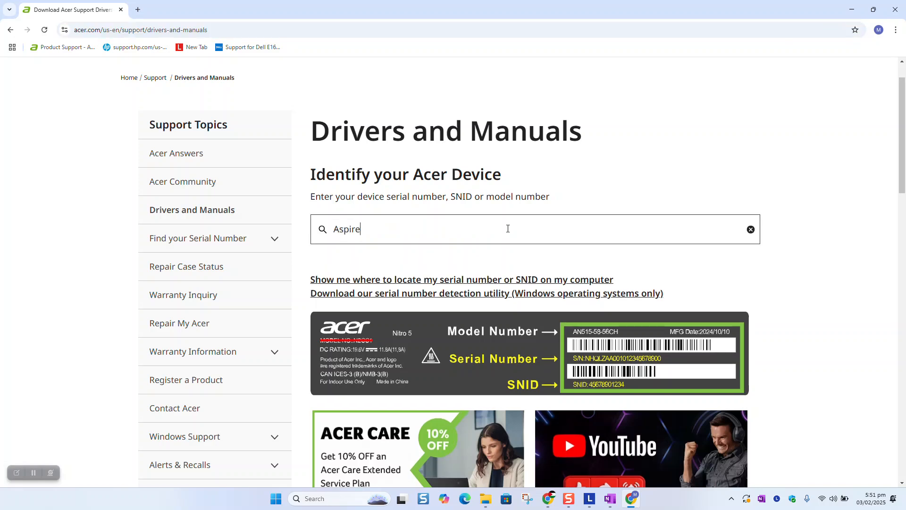
{"action": "left_click", "coordinate": [508, 229]}
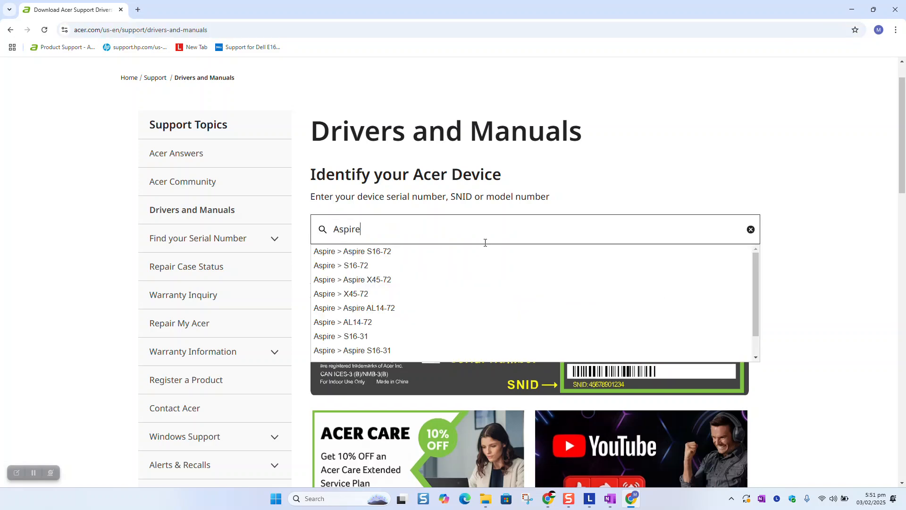
{"action": "mouse_move", "coordinate": [375, 253]}
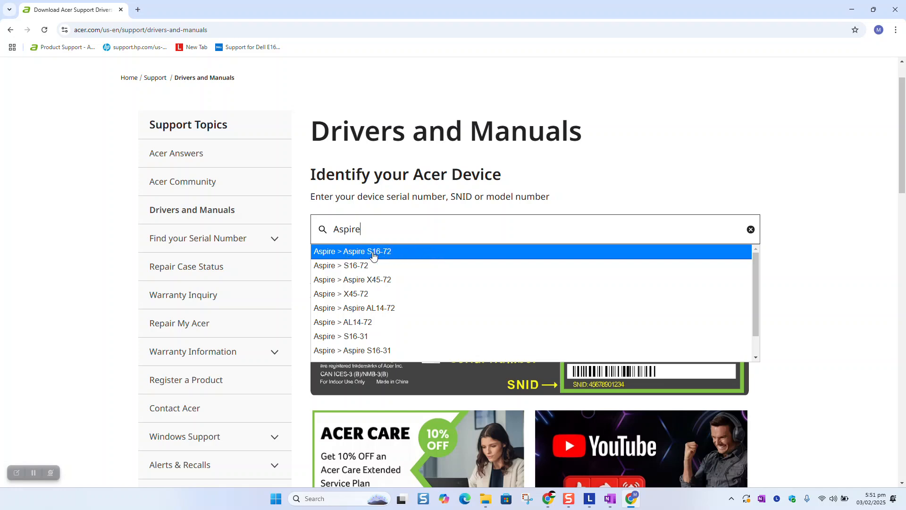
{"action": "left_click", "coordinate": [366, 251]}
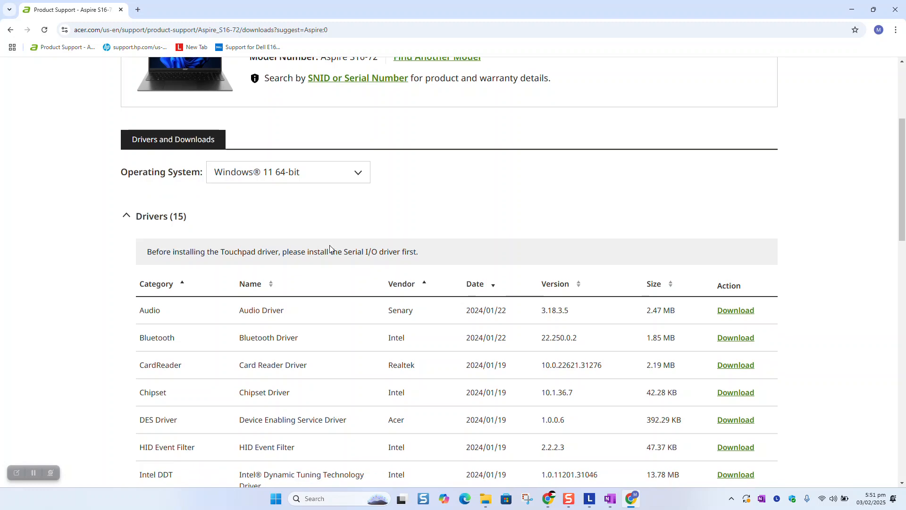
{"action": "scroll", "scroll_direction": "down", "scroll_amount": 3}
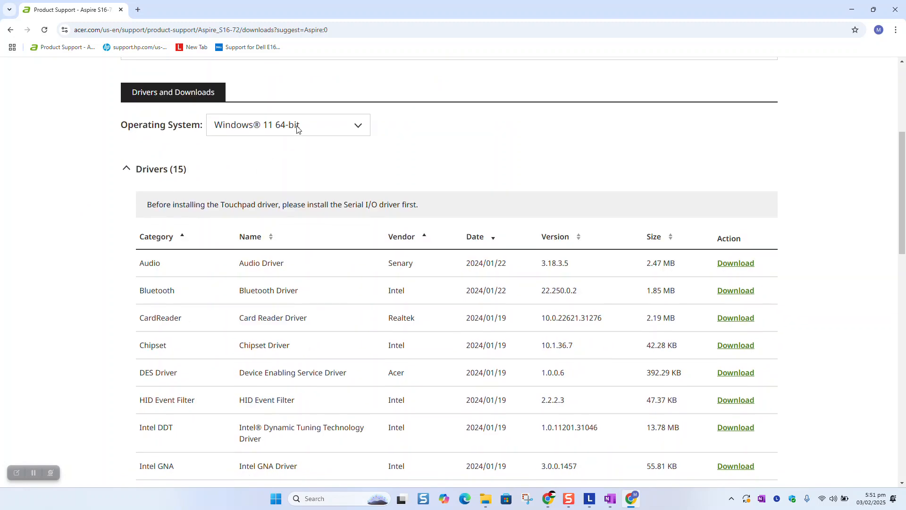
{"action": "left_click", "coordinate": [297, 124]}
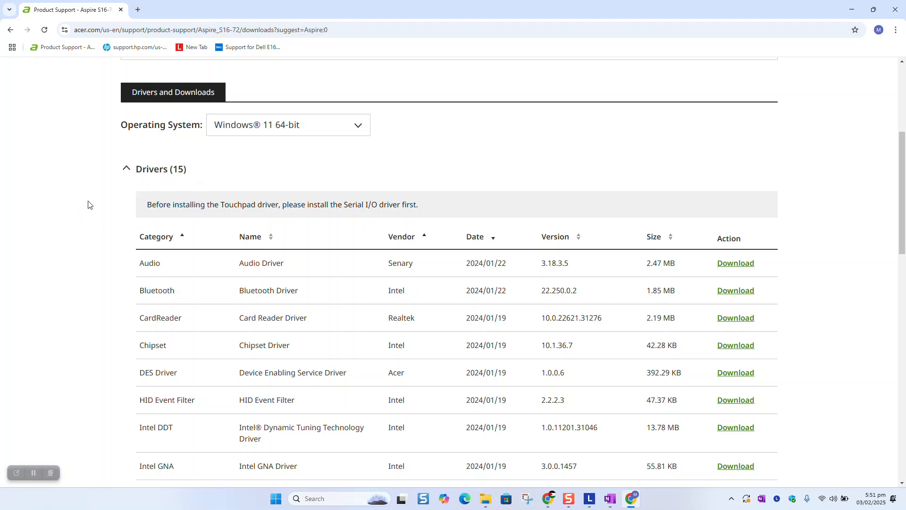
{"action": "left_click", "coordinate": [287, 125]}
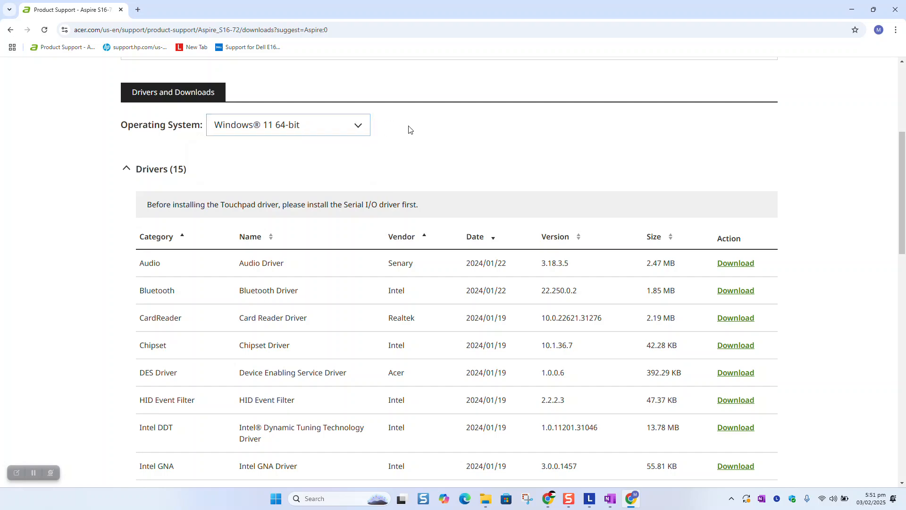
{"action": "mouse_move", "coordinate": [260, 137]}
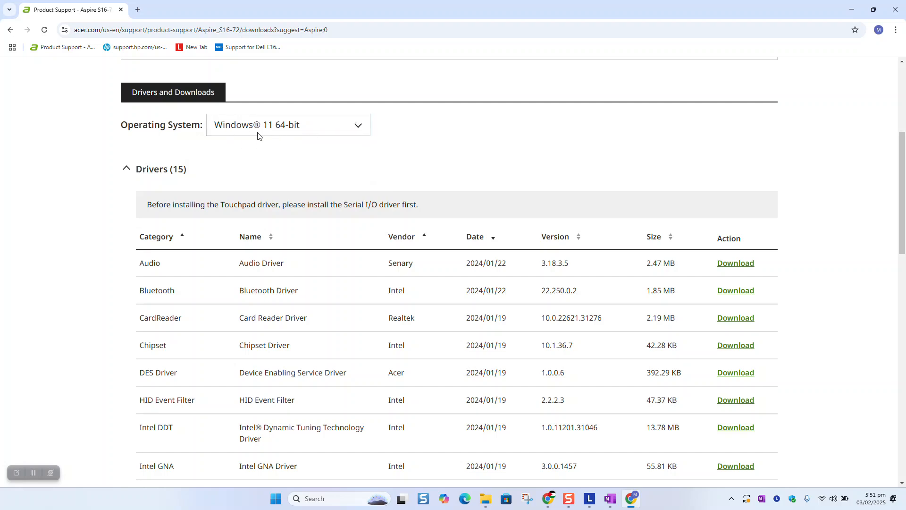
{"action": "mouse_move", "coordinate": [274, 159]}
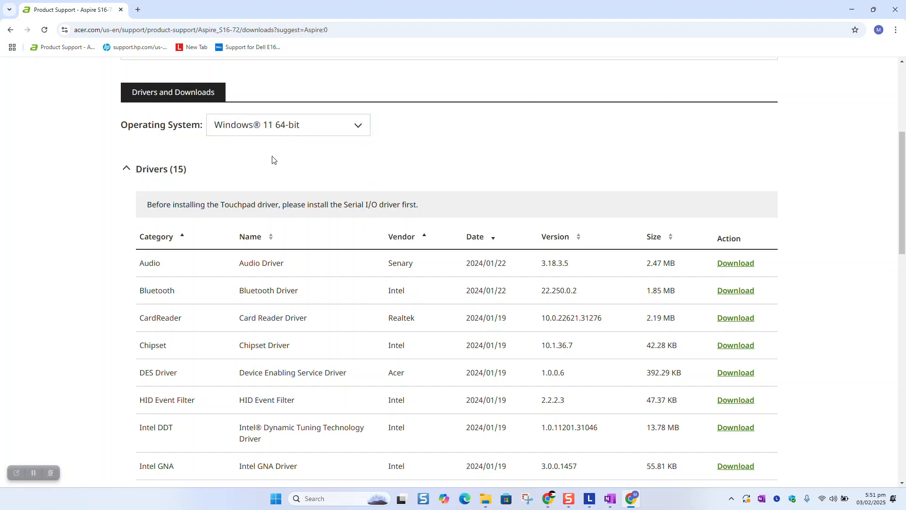
{"action": "mouse_move", "coordinate": [296, 147]}
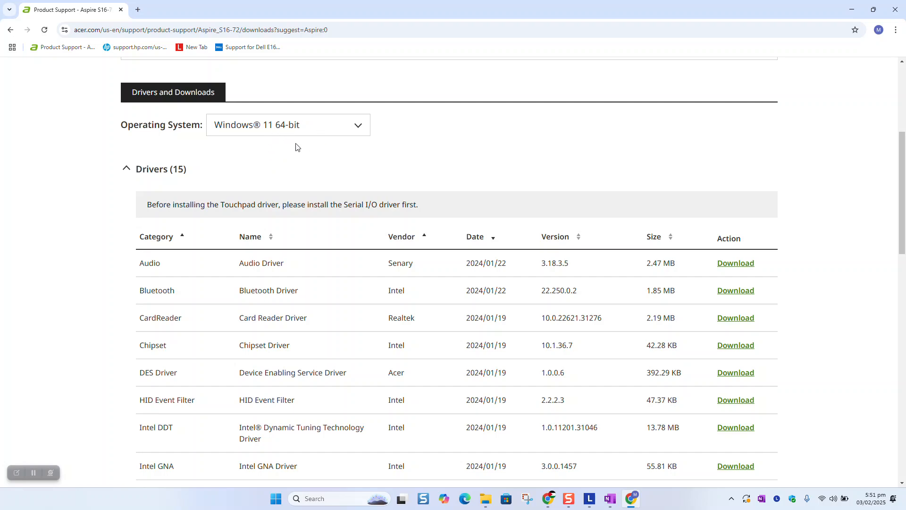
{"action": "mouse_move", "coordinate": [317, 140]}
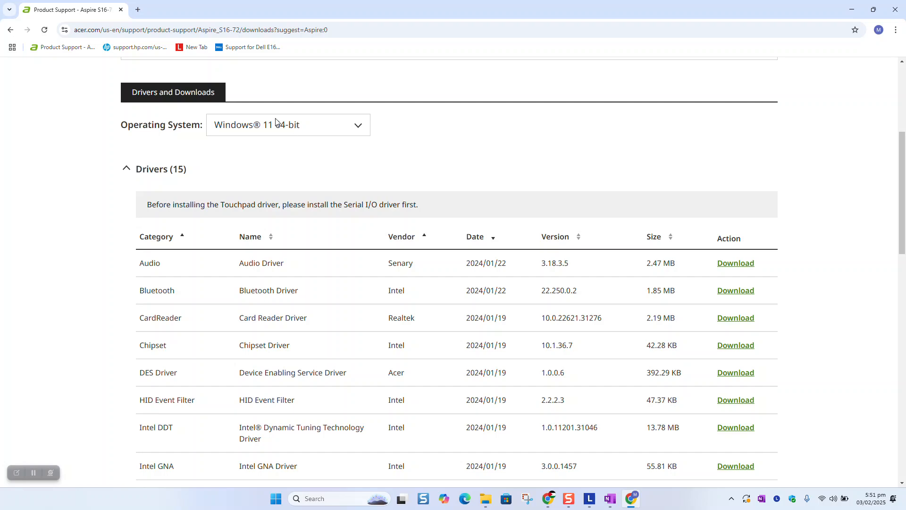
{"action": "mouse_move", "coordinate": [362, 181]}
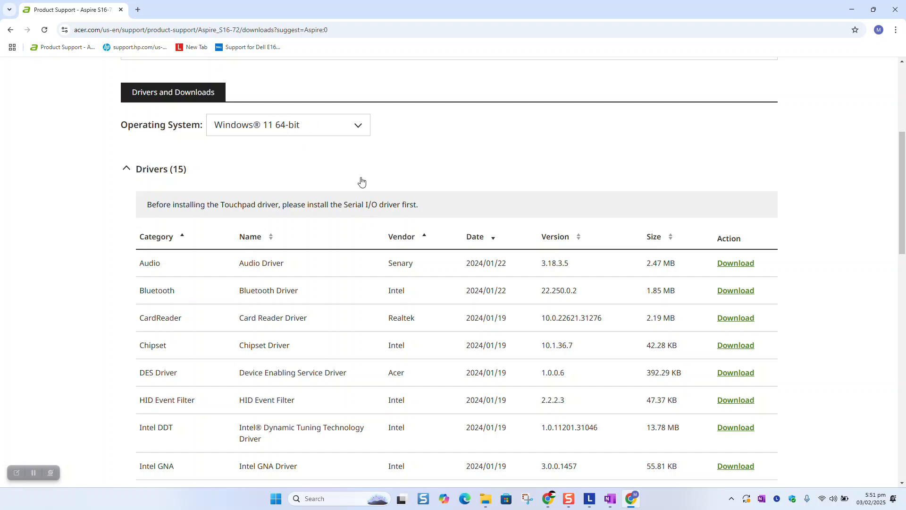
{"action": "scroll", "scroll_direction": "down", "scroll_amount": 3}
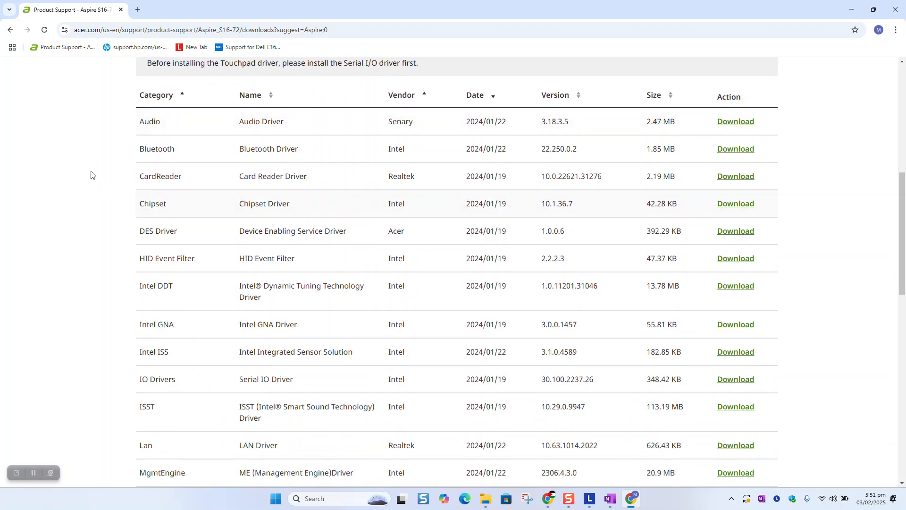
{"action": "mouse_move", "coordinate": [92, 171]}
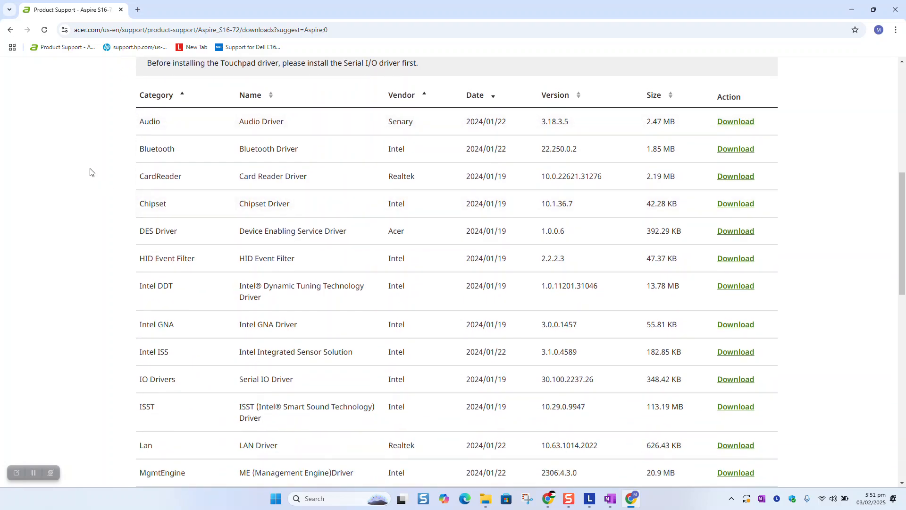
Step: Find 'bios' on the A315-56 downloads page to locate BIOS/Firmware (19)
{"action": "type", "text": "bios"}
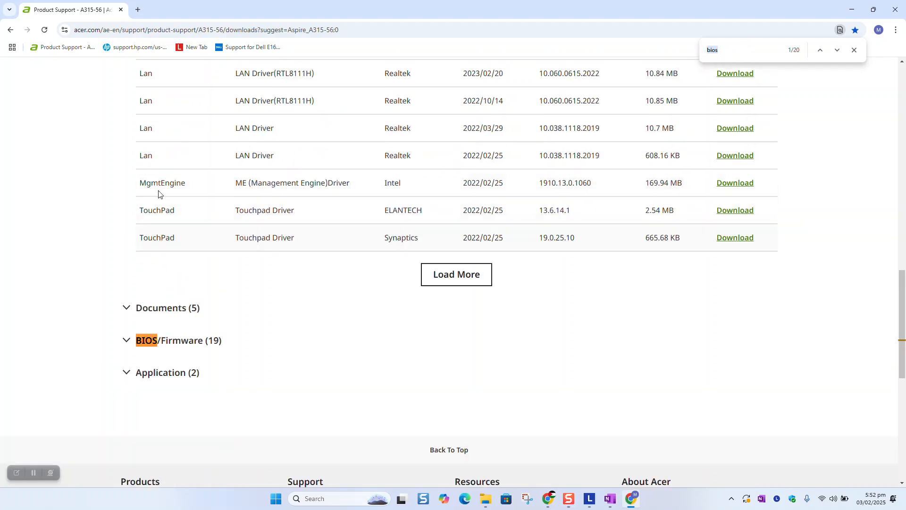
{"action": "scroll", "scroll_direction": "down", "scroll_amount": 3}
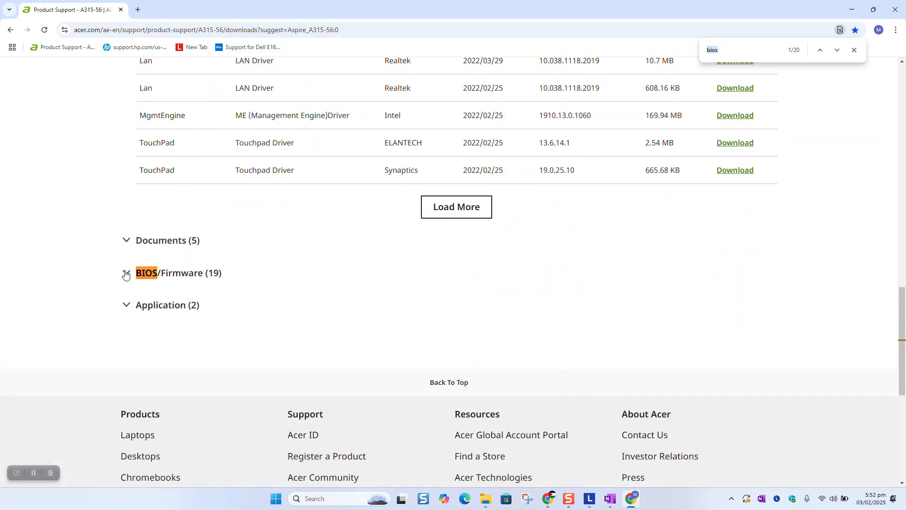
Step: Expand BIOS/Firmware (19) and browse versions 1.27 down to 1.05
{"action": "left_click", "coordinate": [127, 273]}
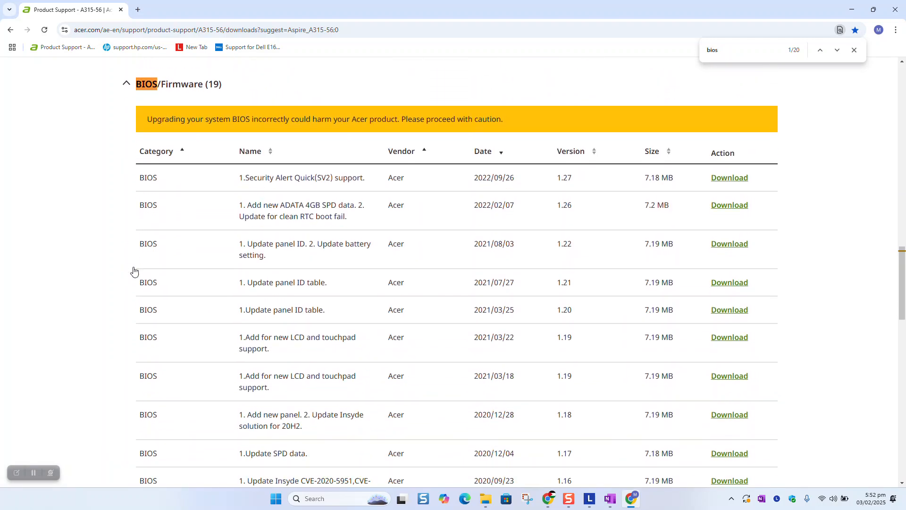
{"action": "scroll", "scroll_direction": "down", "scroll_amount": 3}
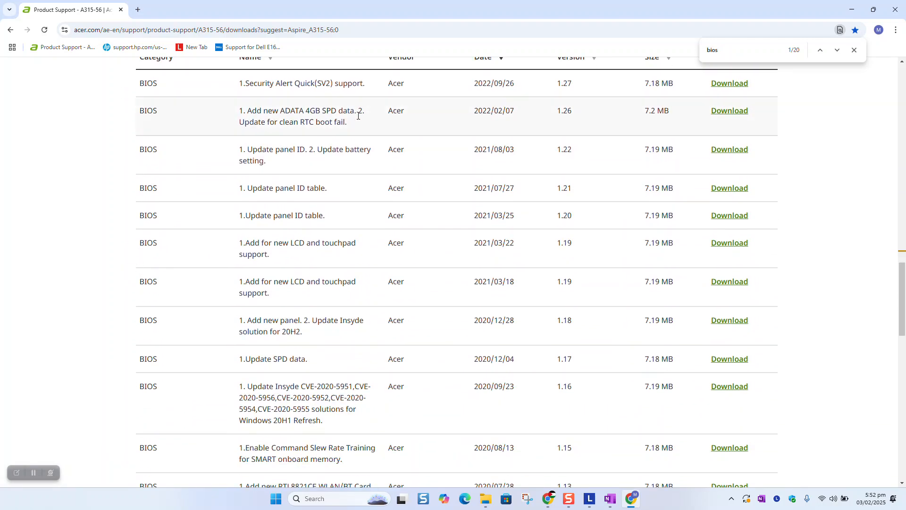
{"action": "scroll", "scroll_direction": "up", "scroll_amount": 3}
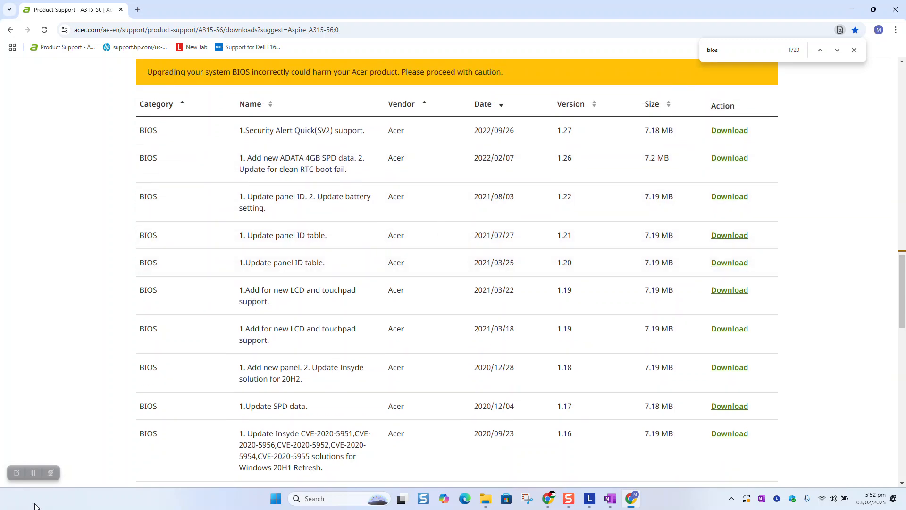
{"action": "mouse_move", "coordinate": [265, 252]}
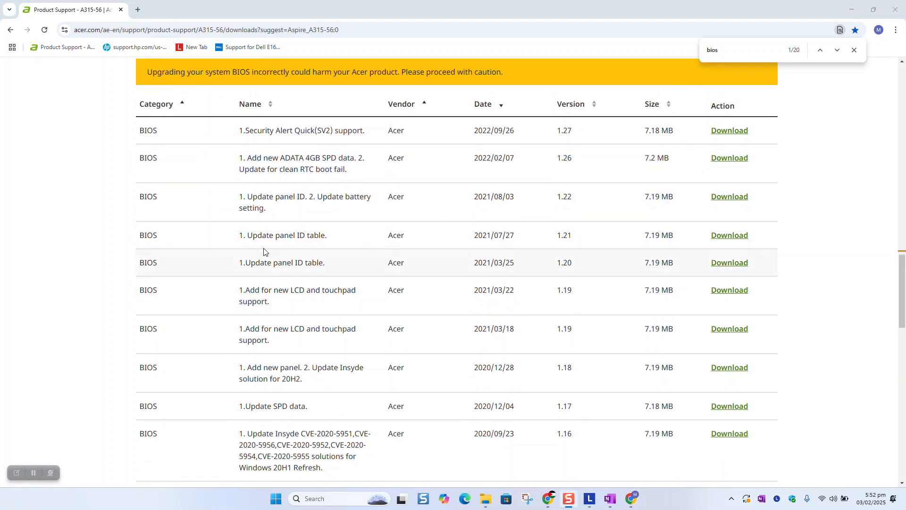
{"action": "scroll", "scroll_direction": "down", "scroll_amount": 3}
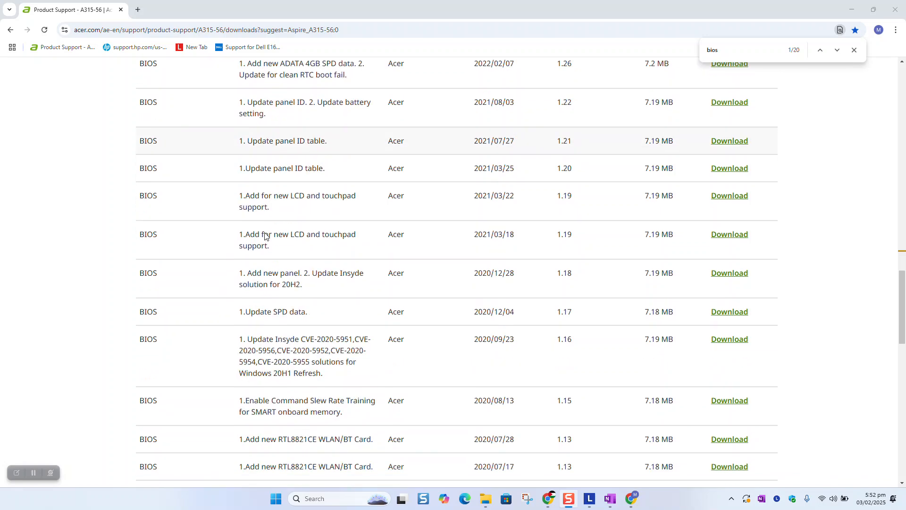
{"action": "scroll", "scroll_direction": "down", "scroll_amount": 3}
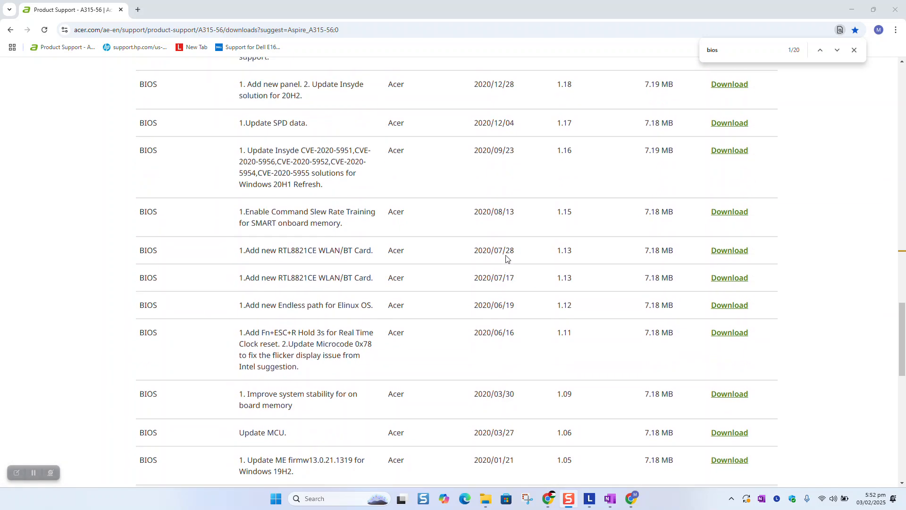
{"action": "scroll", "scroll_direction": "up", "scroll_amount": 3}
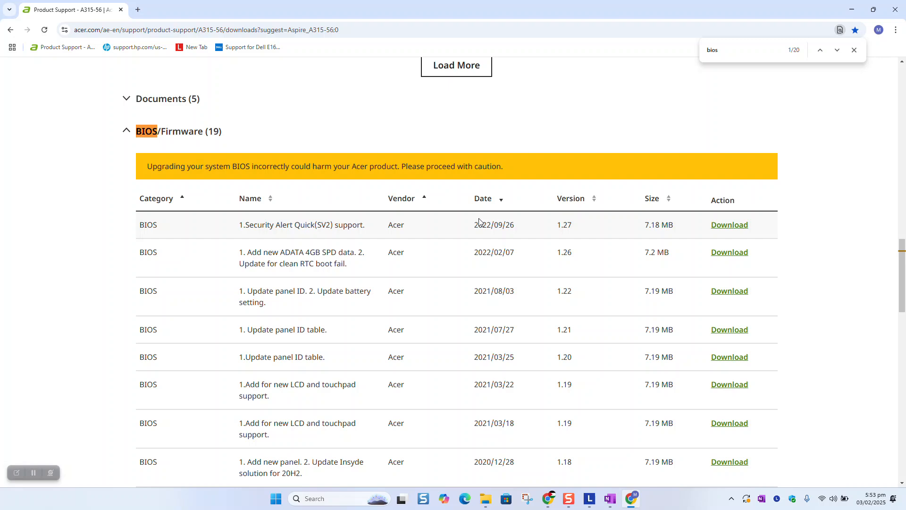
Step: Download BIOS version 1.27 (7.2 MB zip) and dismiss the download popup
{"action": "left_click", "coordinate": [730, 225]}
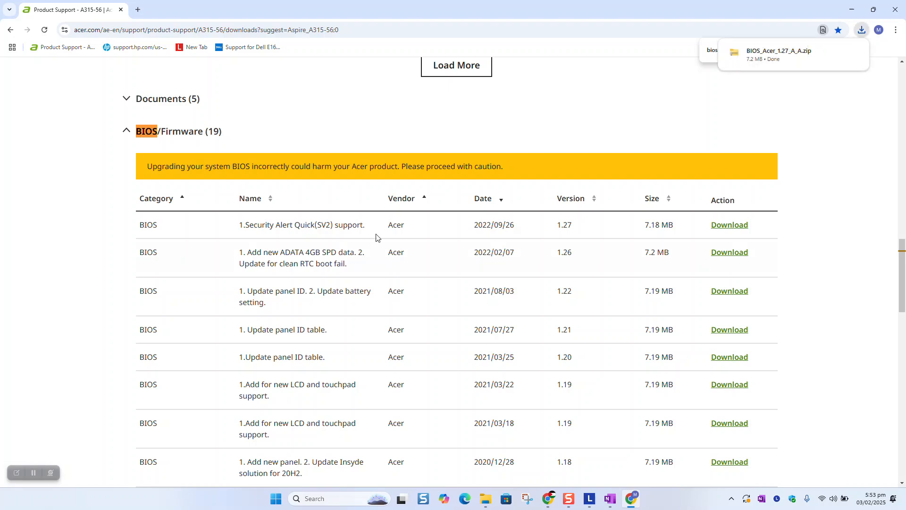
{"action": "key", "text": "ctrl+f"}
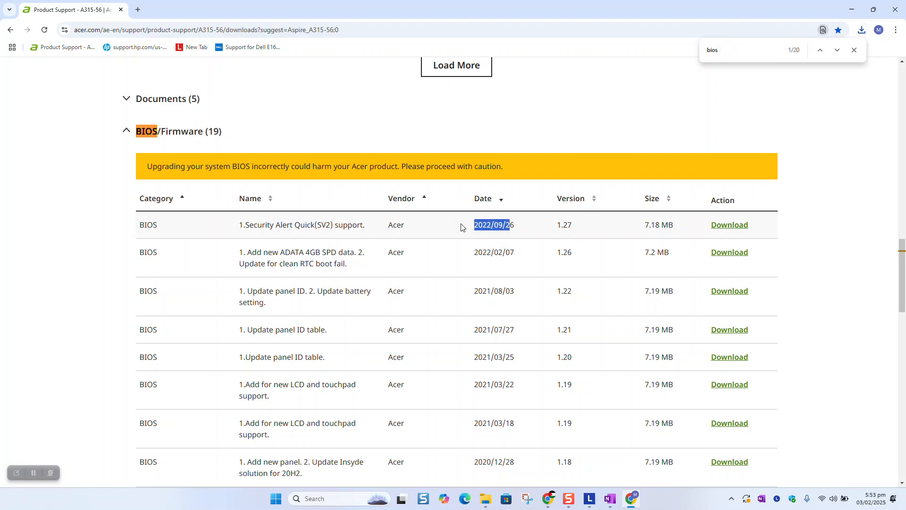
{"action": "mouse_move", "coordinate": [382, 215]}
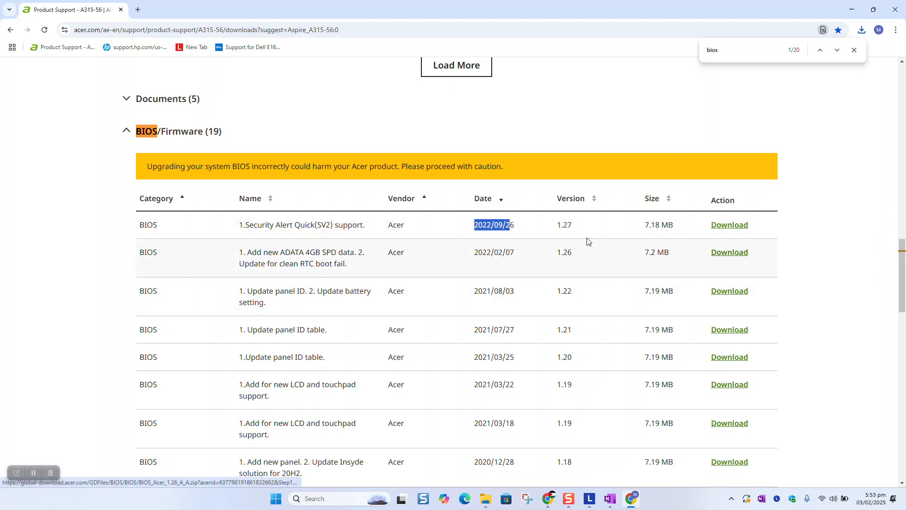
{"action": "mouse_move", "coordinate": [372, 263]}
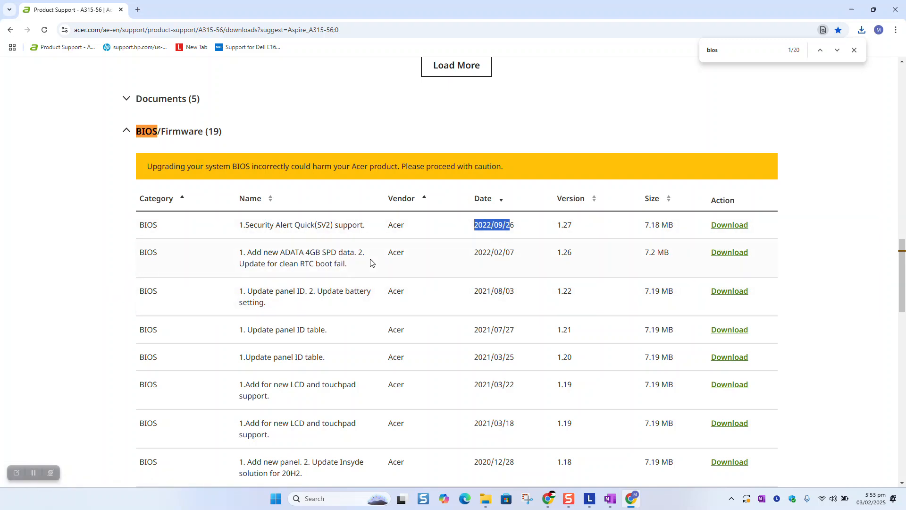
{"action": "mouse_move", "coordinate": [63, 449]}
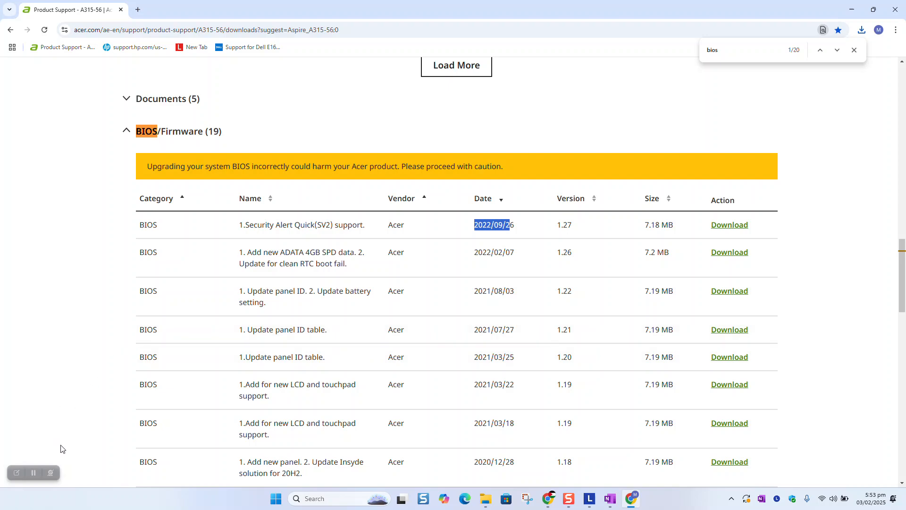
{"action": "scroll", "scroll_direction": "down", "scroll_amount": 3}
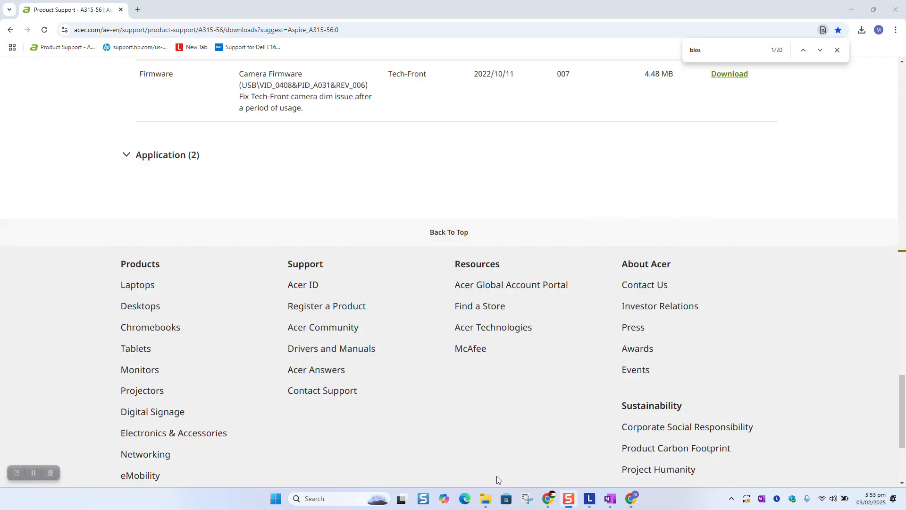
Step: Run r16uj26w from the Downloads folder as administrator
{"action": "left_click", "coordinate": [485, 498]}
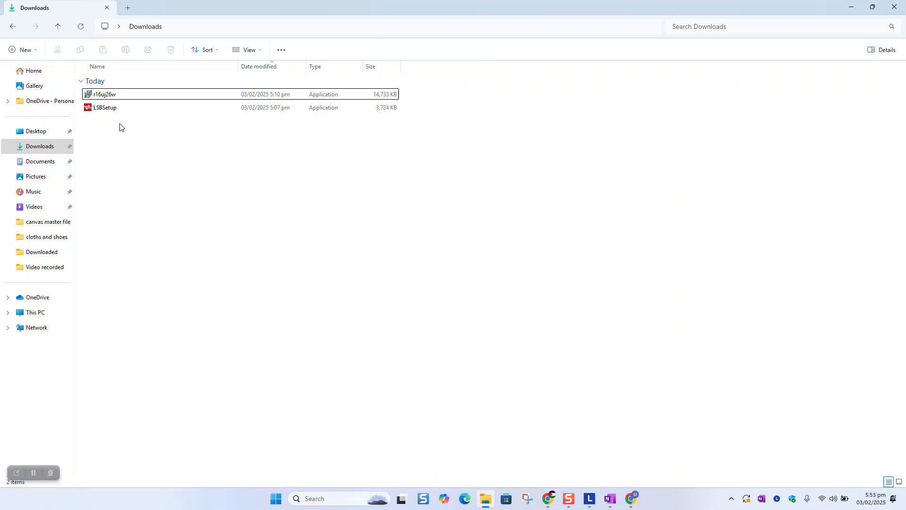
{"action": "left_click", "coordinate": [108, 94]}
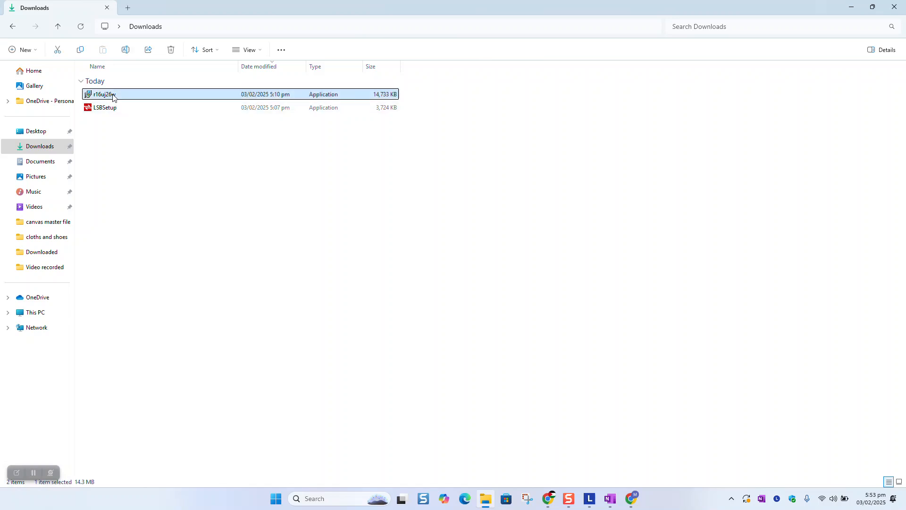
{"action": "right_click", "coordinate": [112, 95]}
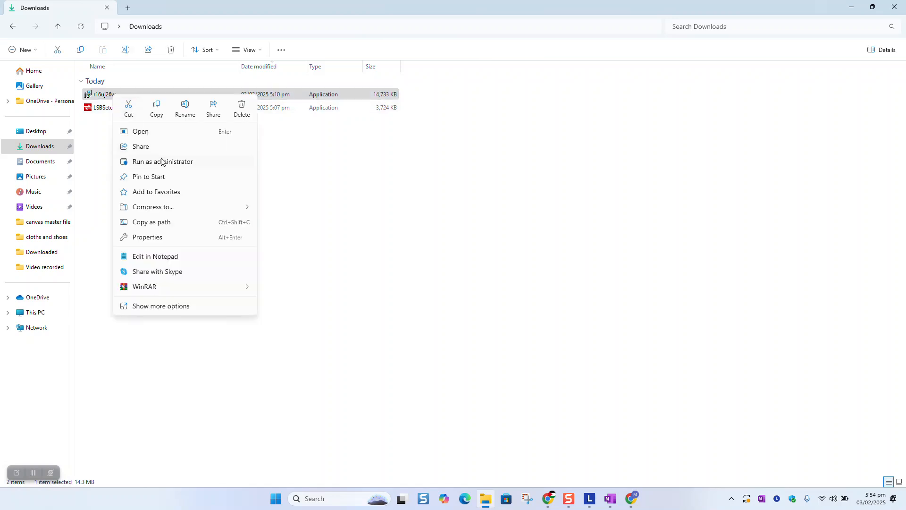
{"action": "mouse_move", "coordinate": [162, 161]}
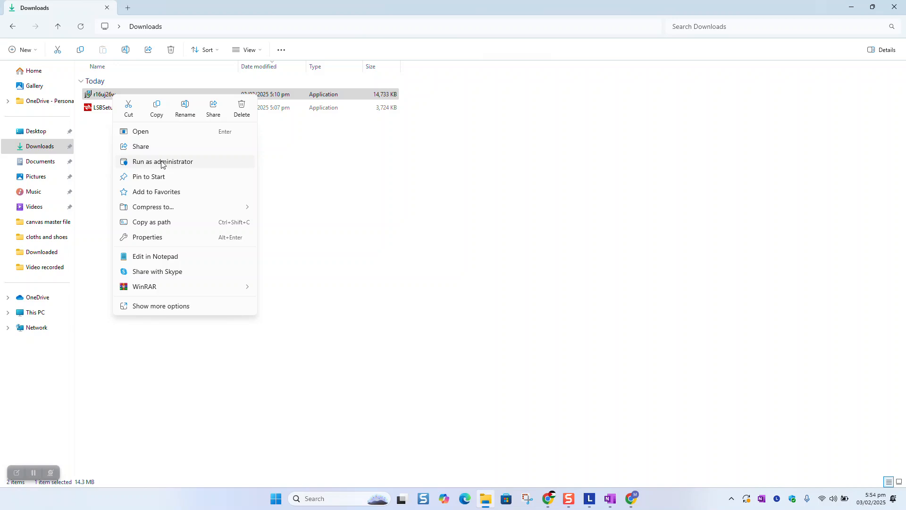
{"action": "left_click", "coordinate": [163, 161]}
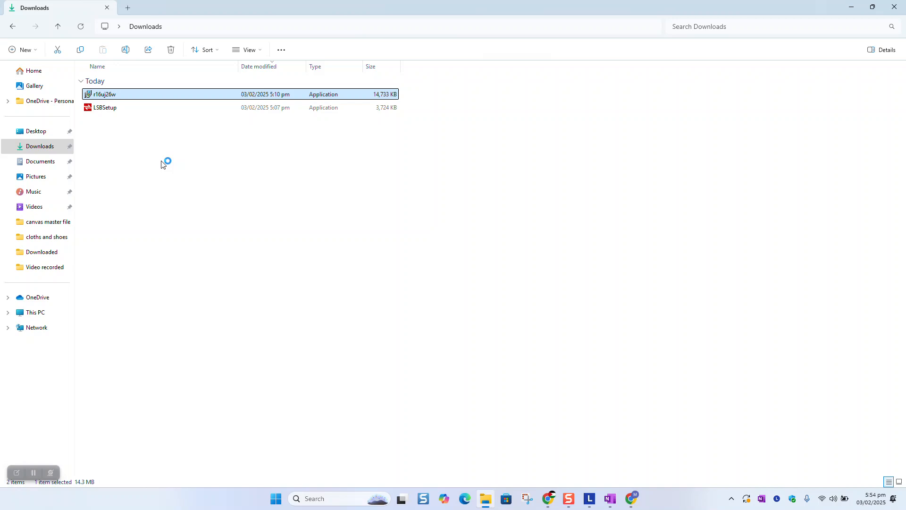
Step: Launch the ThinkPad BIOS Update Utility Setup Wizard, then bring Chrome's Acer page forward
{"action": "double_click", "coordinate": [101, 94]}
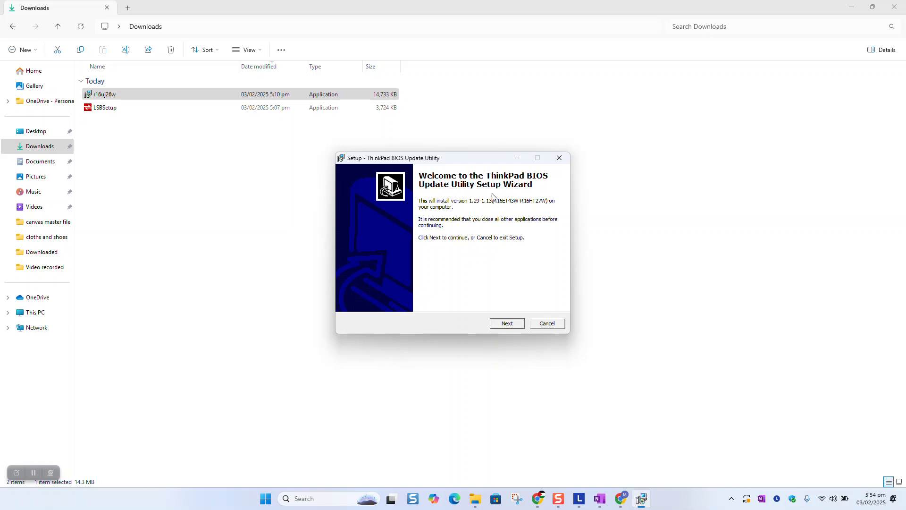
{"action": "mouse_move", "coordinate": [478, 326]}
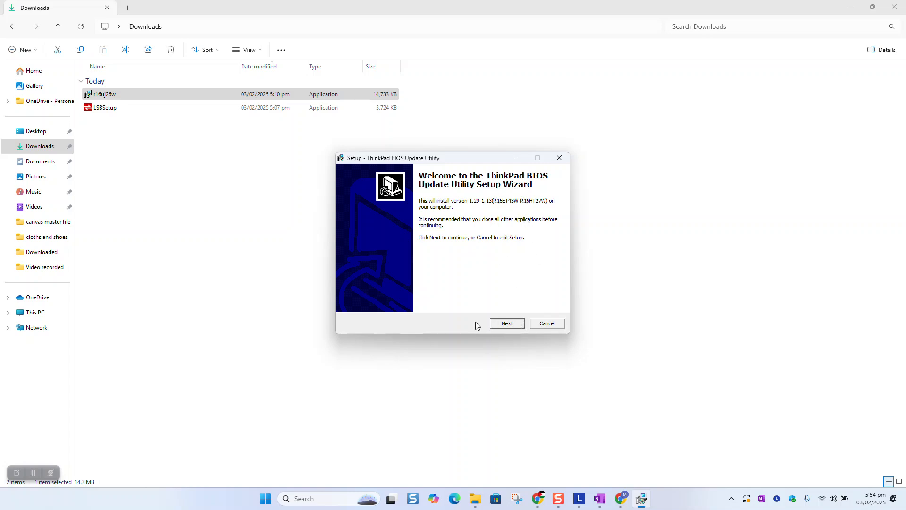
{"action": "mouse_move", "coordinate": [571, 3]}
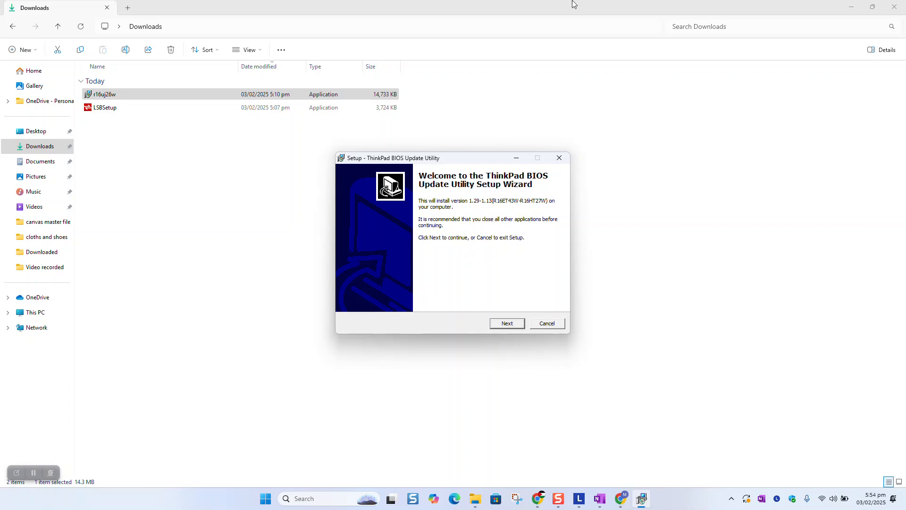
{"action": "left_click", "coordinate": [547, 323]}
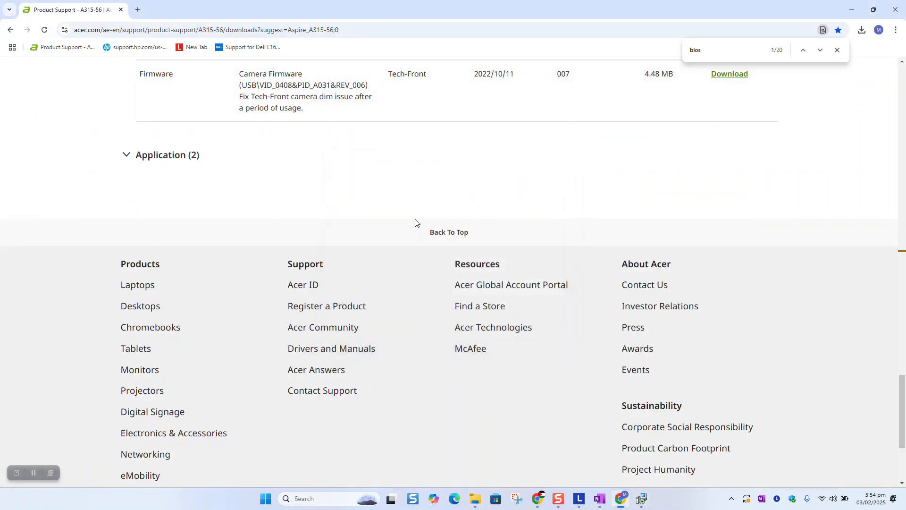
{"action": "mouse_move", "coordinate": [240, 246]}
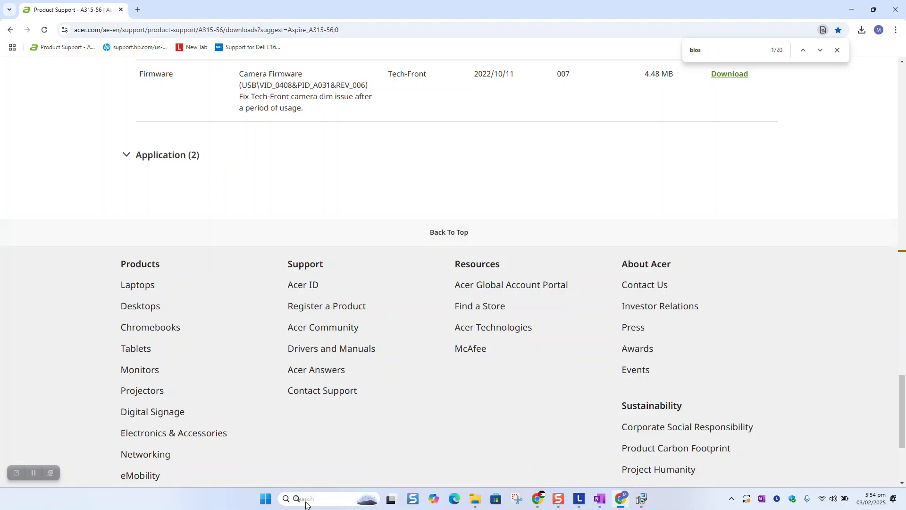
Step: Start a Windows search for 'settings' from the taskbar Search box
{"action": "left_click", "coordinate": [324, 499]}
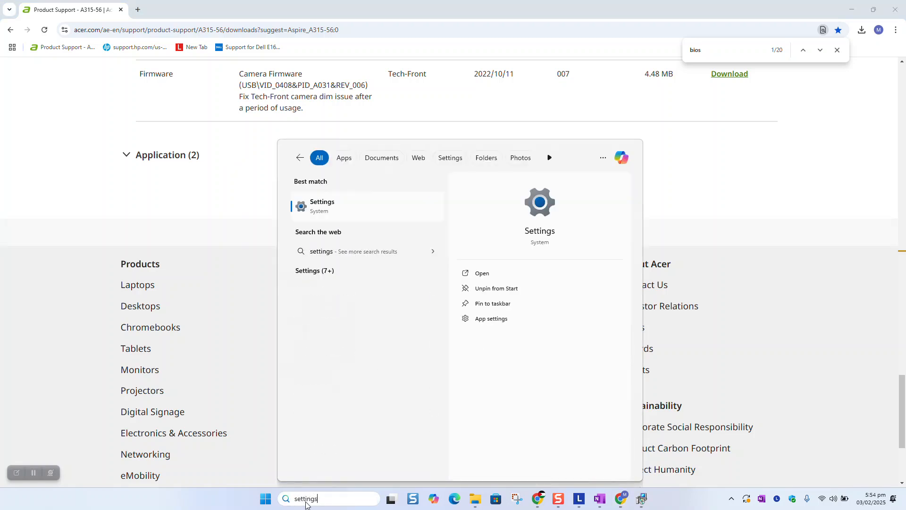